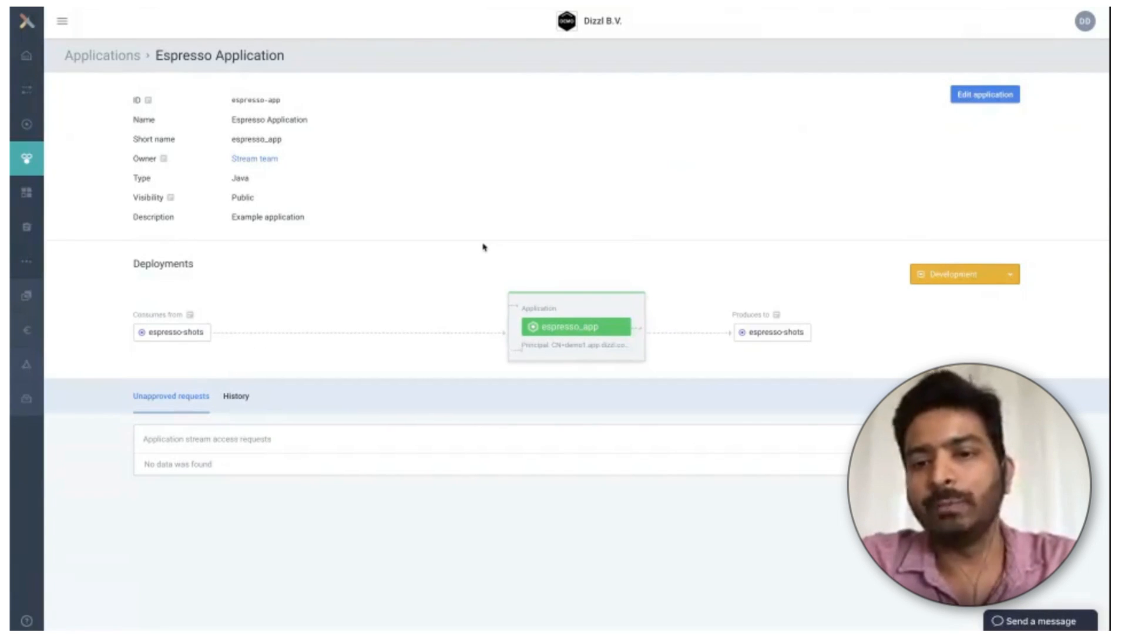
mouse_move(487, 244)
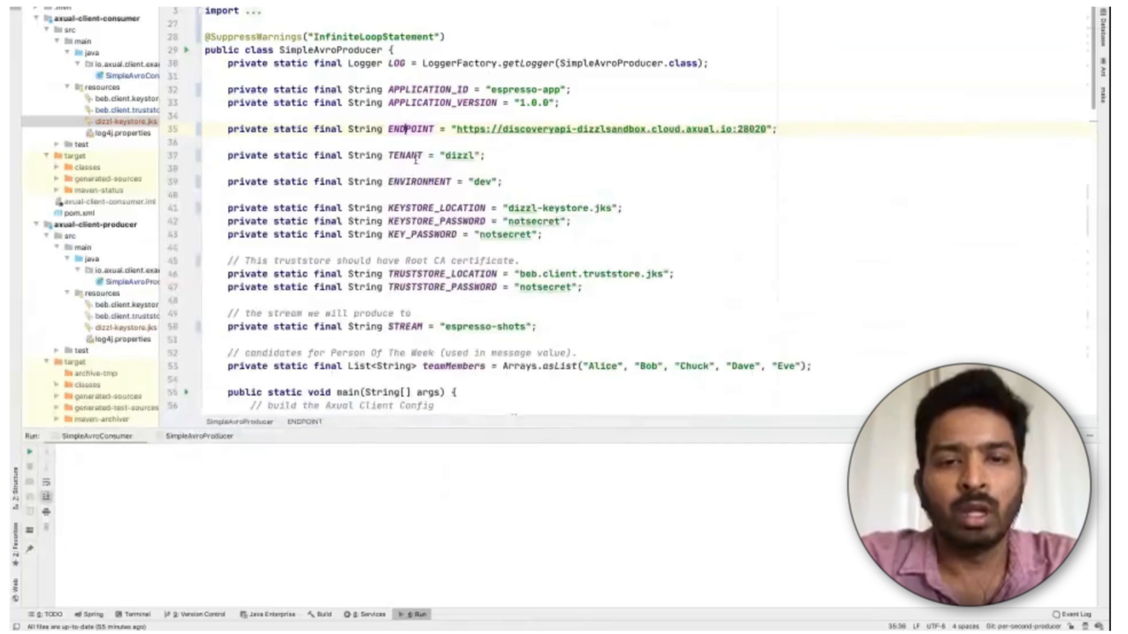
left_click(409, 155)
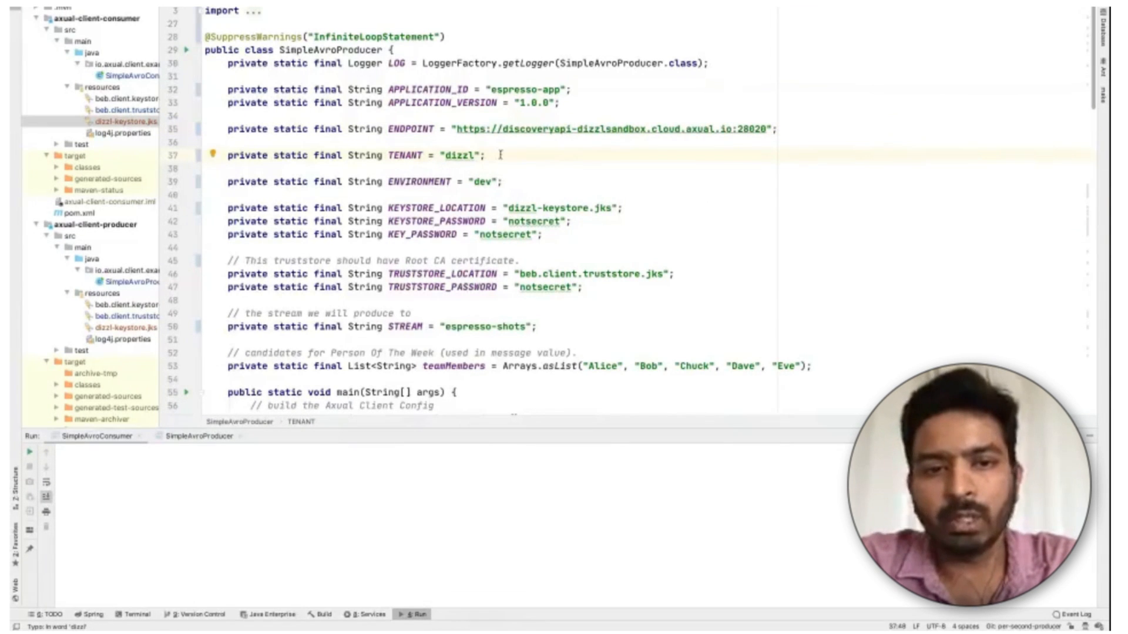
left_click(489, 182)
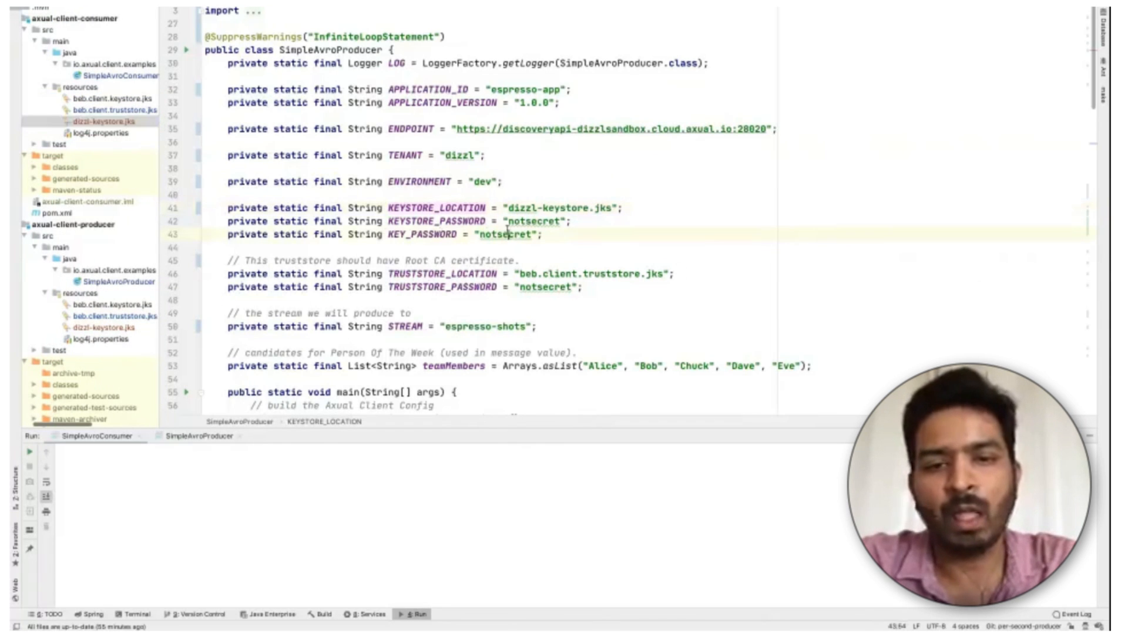
scroll("down", 3)
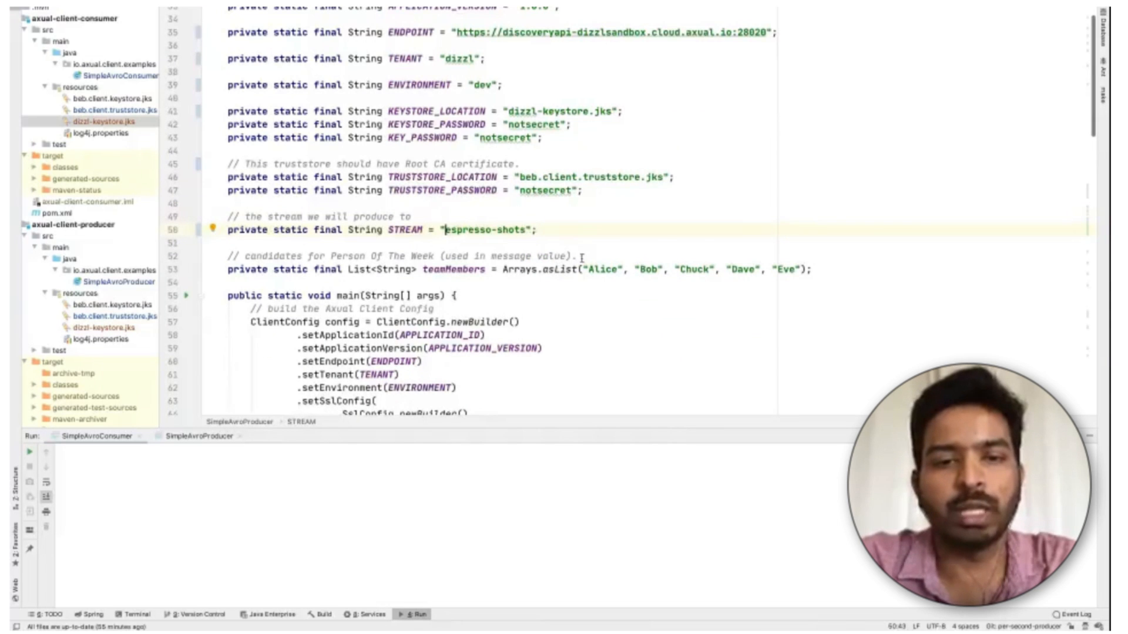
scroll("down", 3)
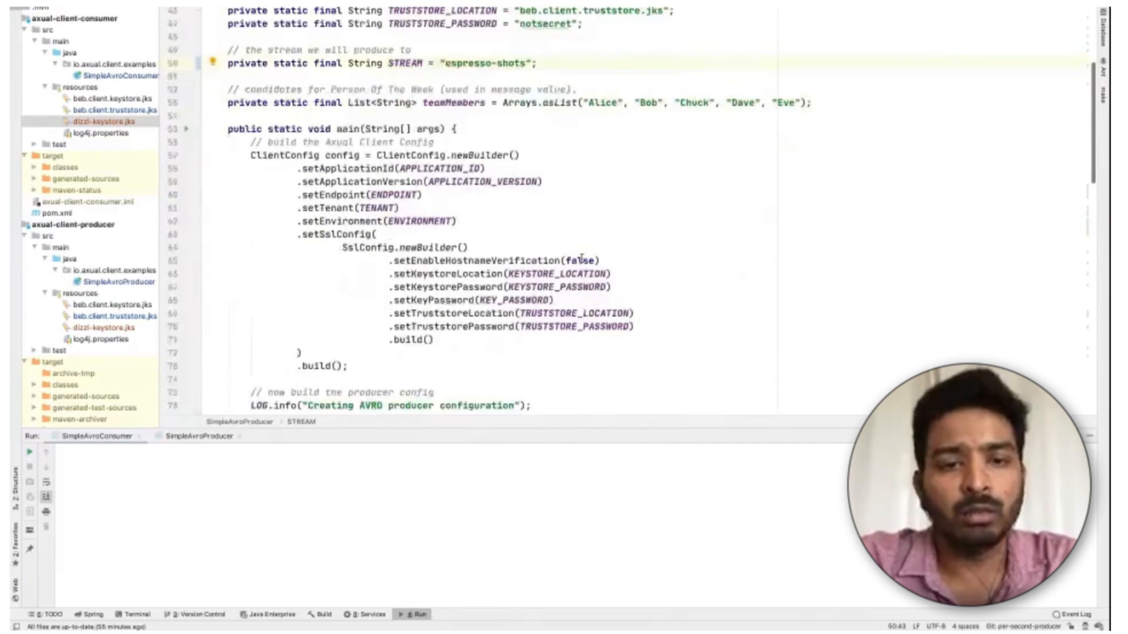
scroll("down", 3)
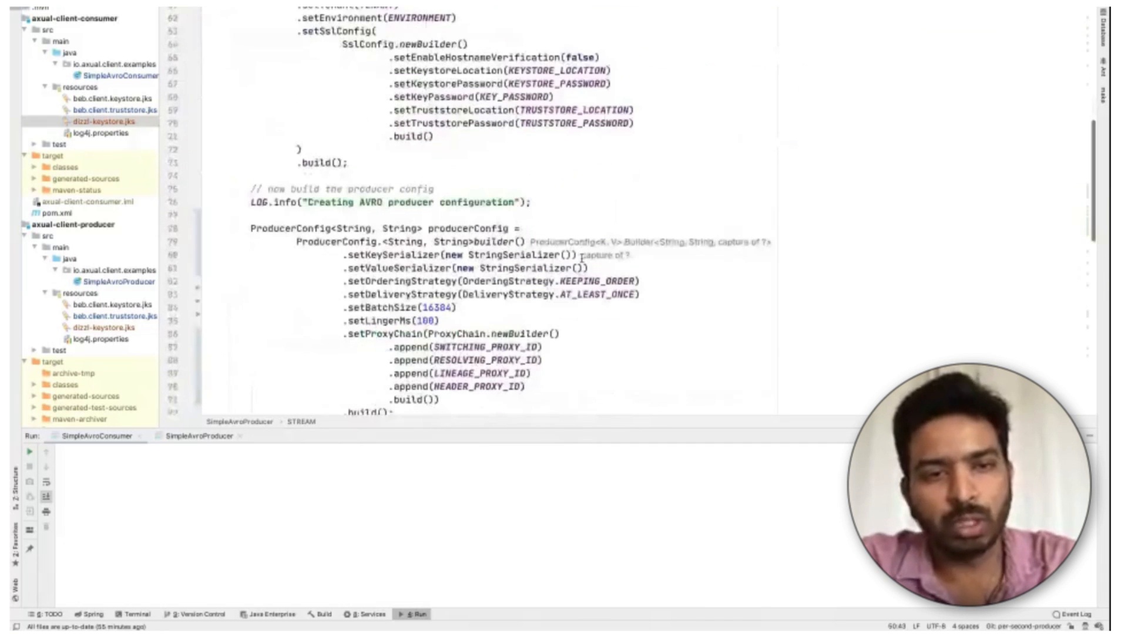
scroll("down", 3)
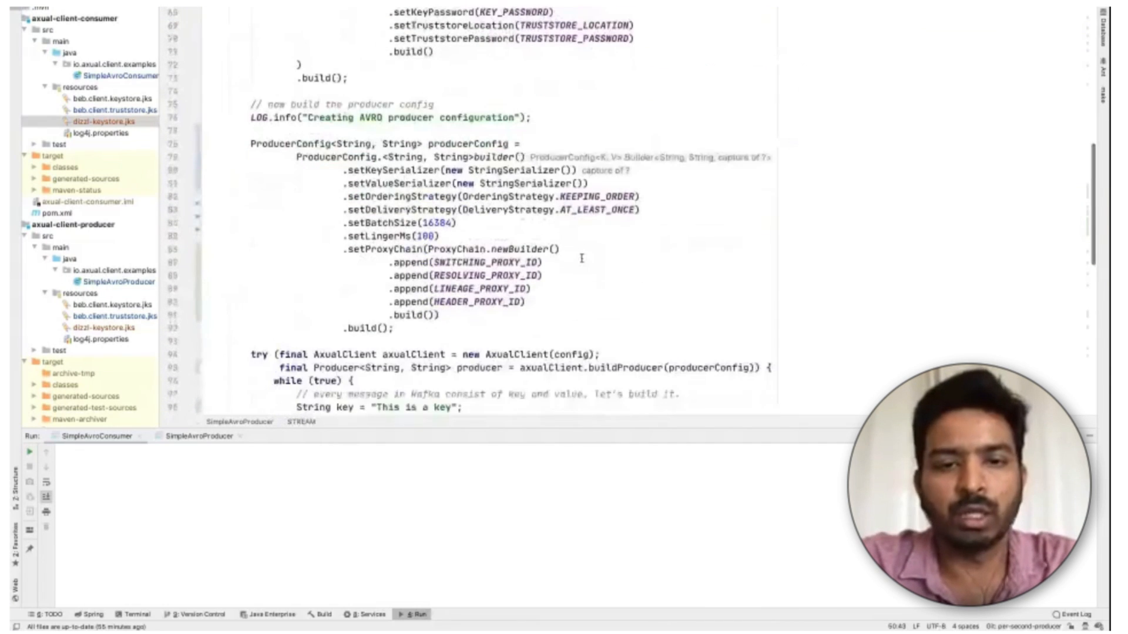
scroll("down", 3)
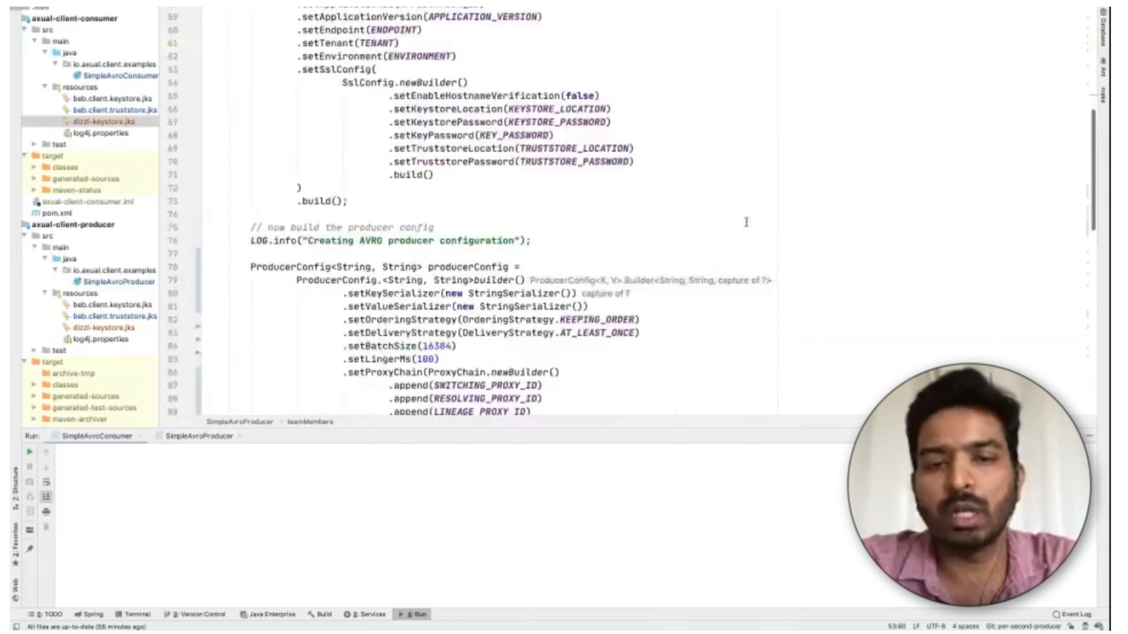
scroll("down", 3)
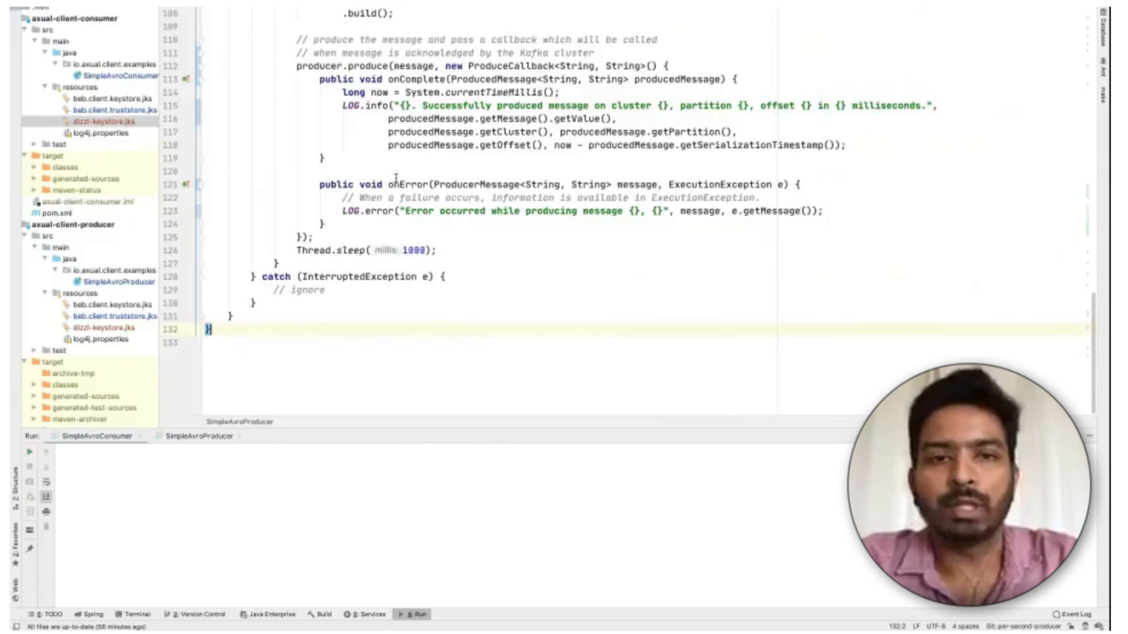
left_click(323, 159)
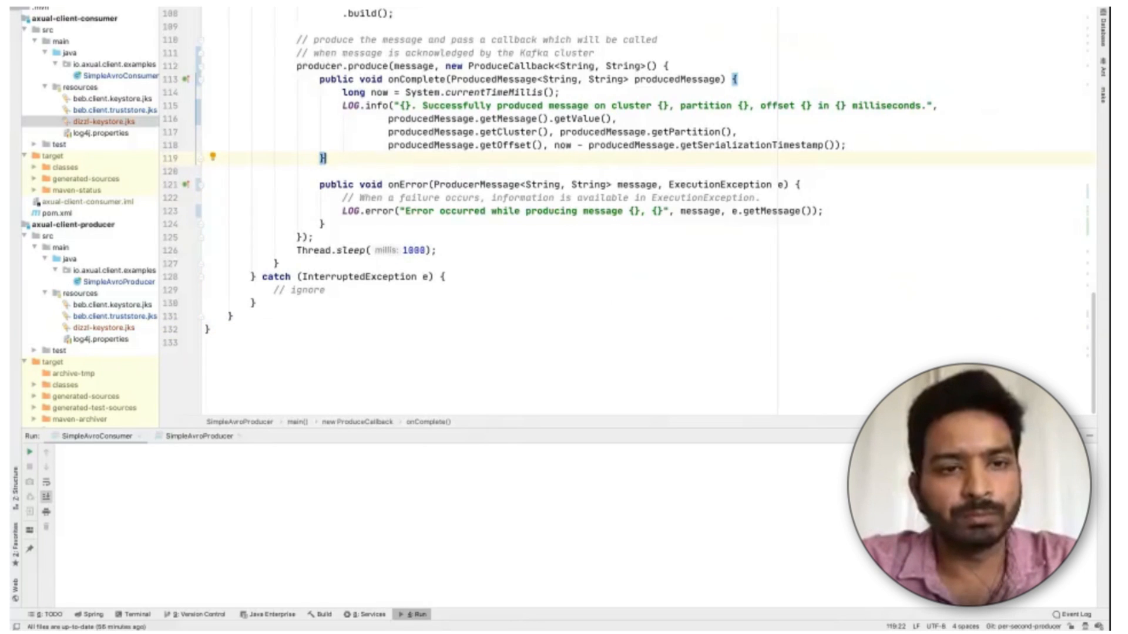